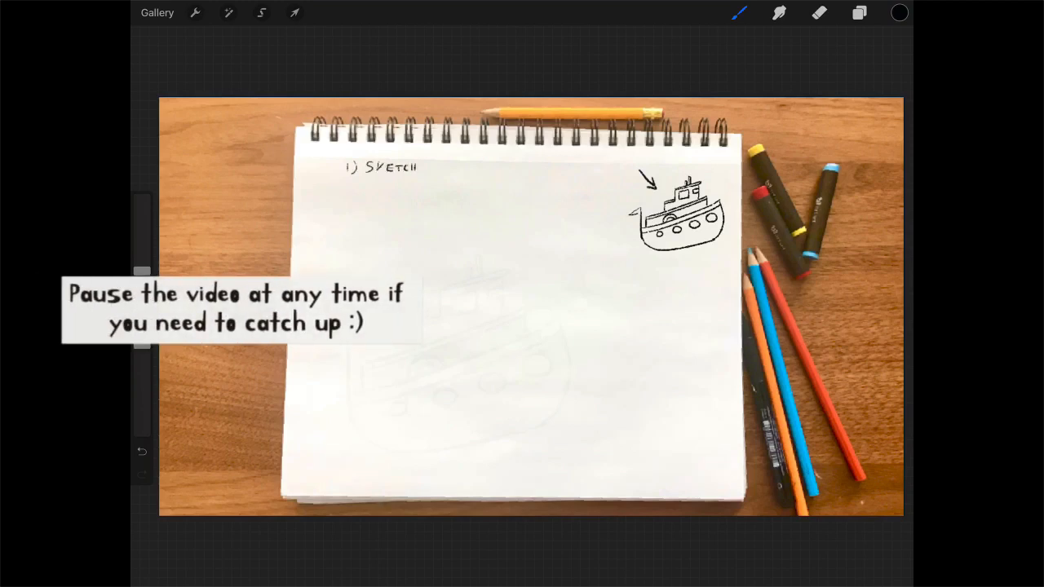
Step: Loosely rough out the boat's hull, deck and cabin in the centre of the page
left_click_drag(350, 396, 559, 327)
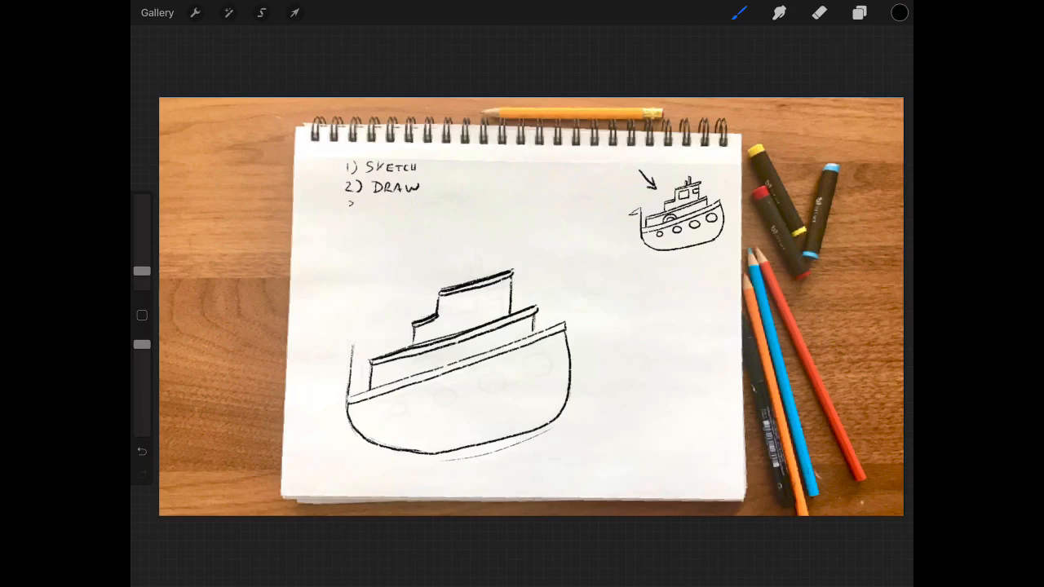
Step: Write '3) DETAILS', then draw the funnel on the cabin and round portholes along the hull
left_click_drag(347, 206, 408, 207)
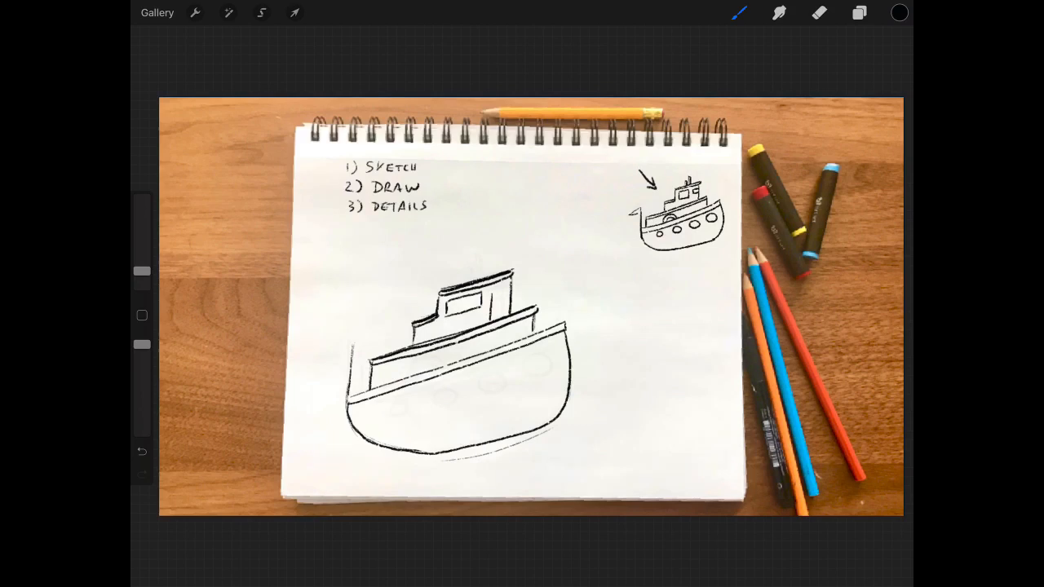
left_click_drag(490, 261, 490, 326)
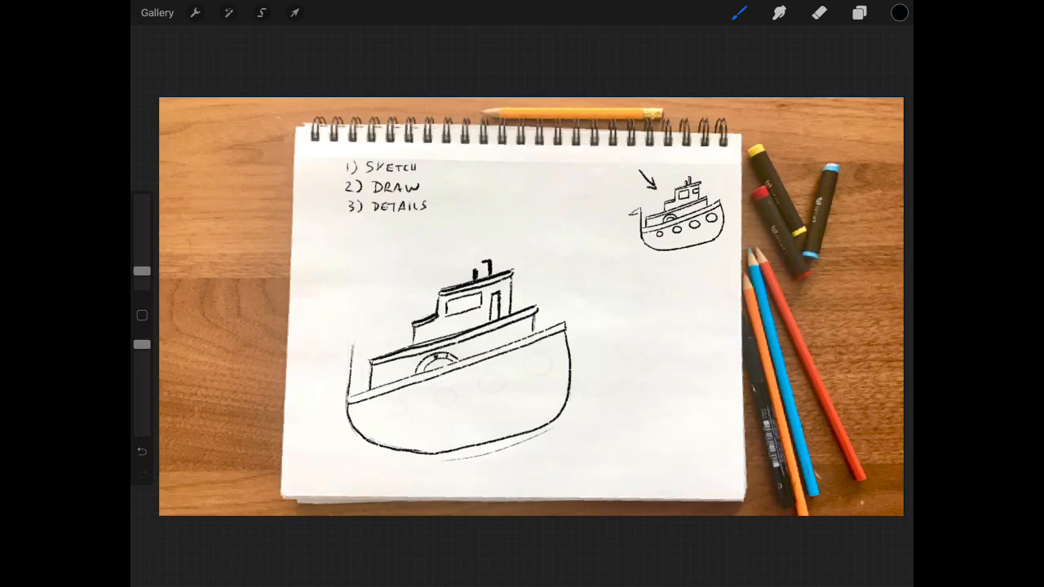
left_click_drag(351, 338, 339, 363)
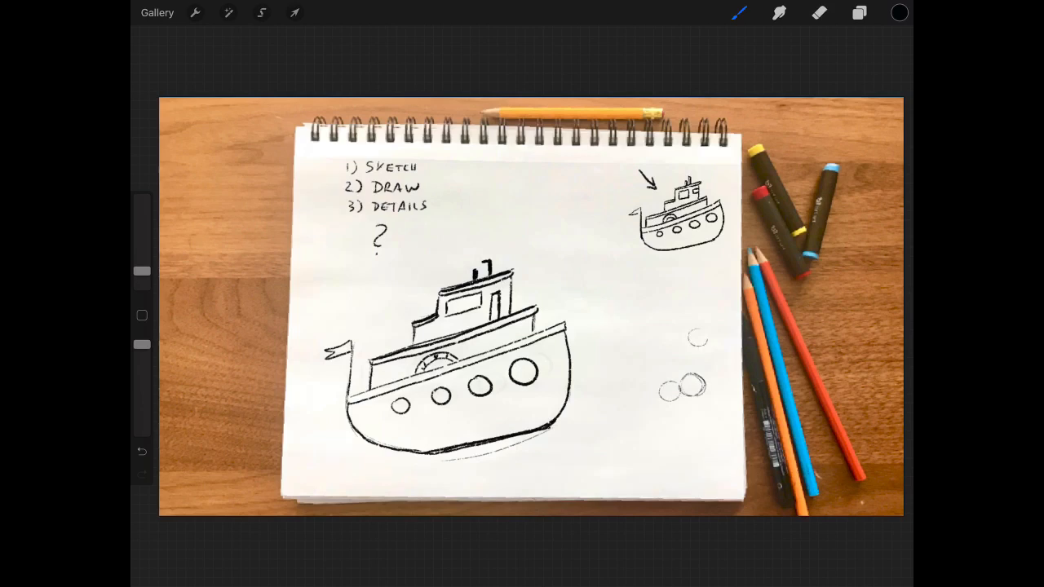
Step: Sketch another pair of overlapping circles right of the boat as a dolphin guide
left_click_drag(693, 339, 668, 347)
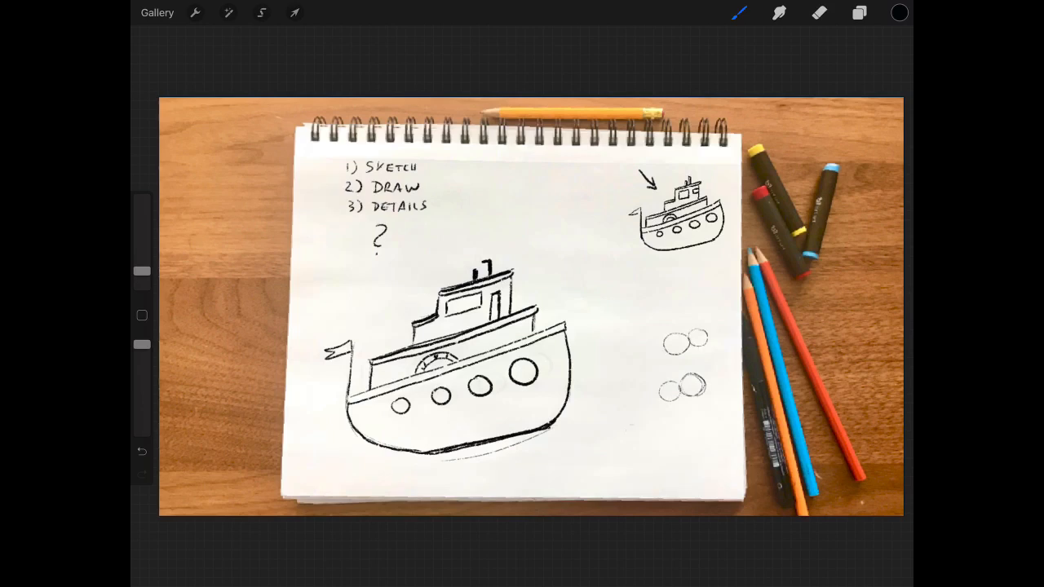
left_click(624, 432)
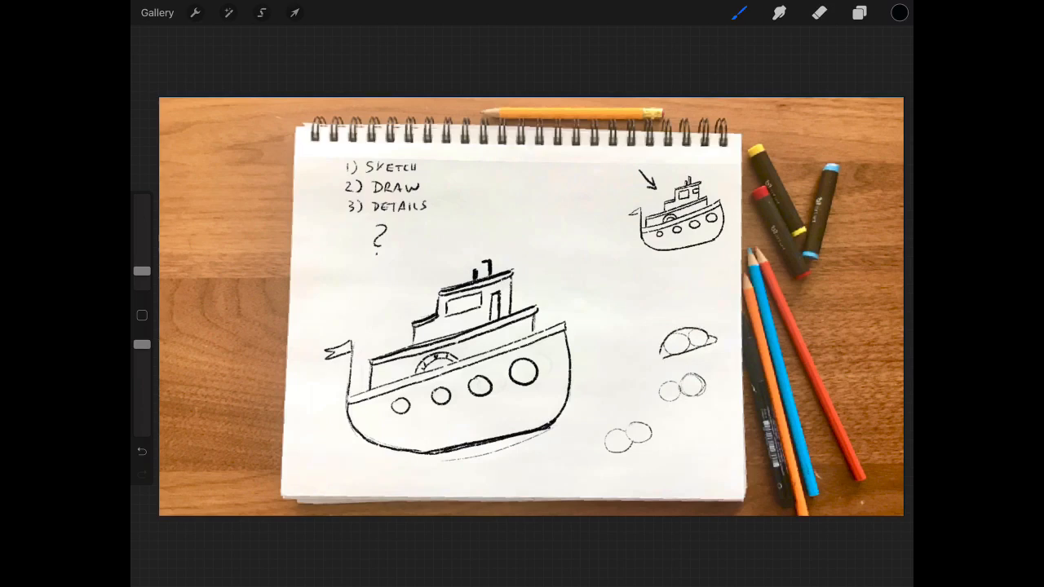
left_click(653, 358)
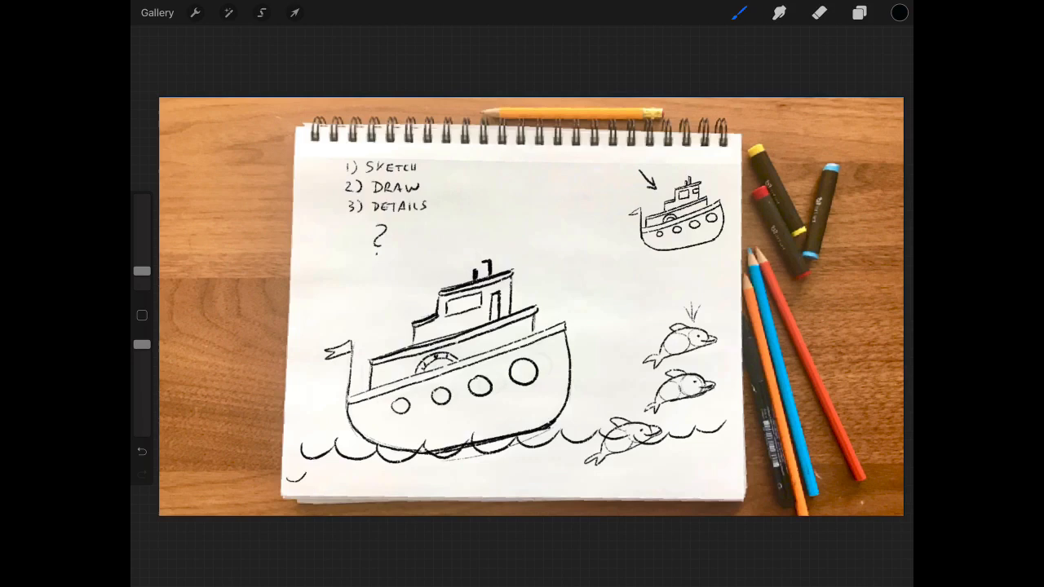
Step: Draw a second row of wavy water lines along the bottom of the page
left_click_drag(293, 478, 526, 477)
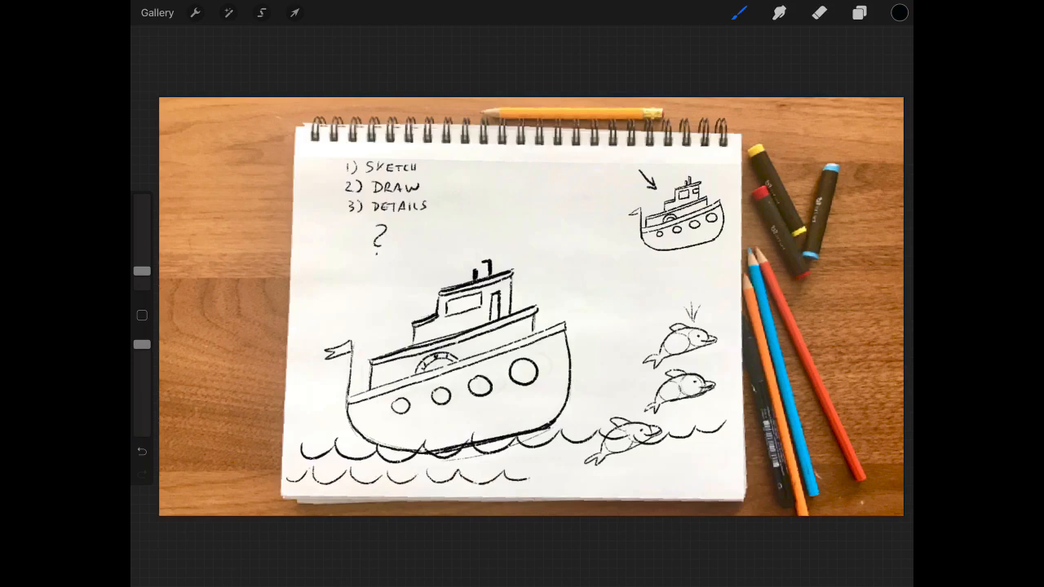